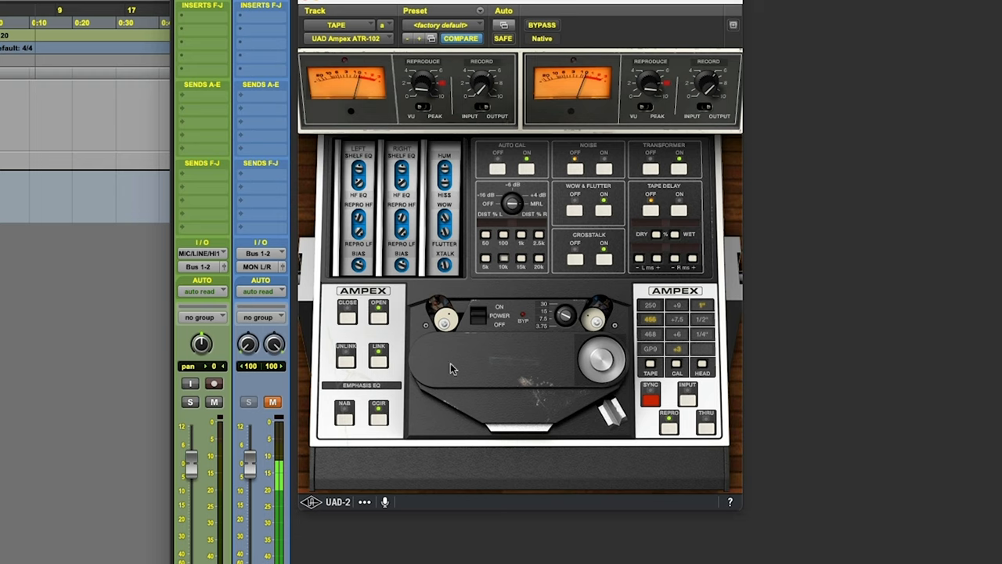
pyautogui.moveTo(701, 327)
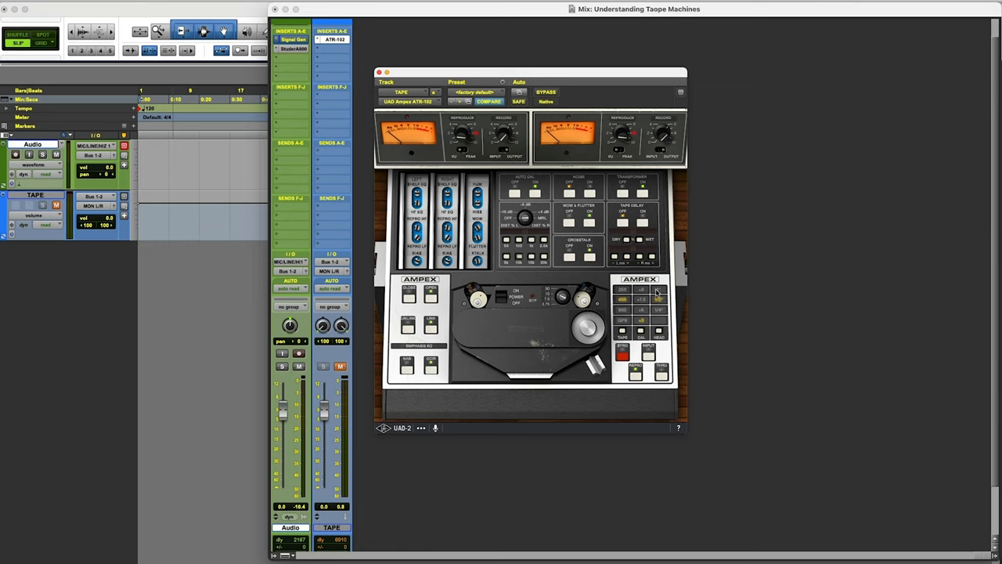
pyautogui.moveTo(295, 147)
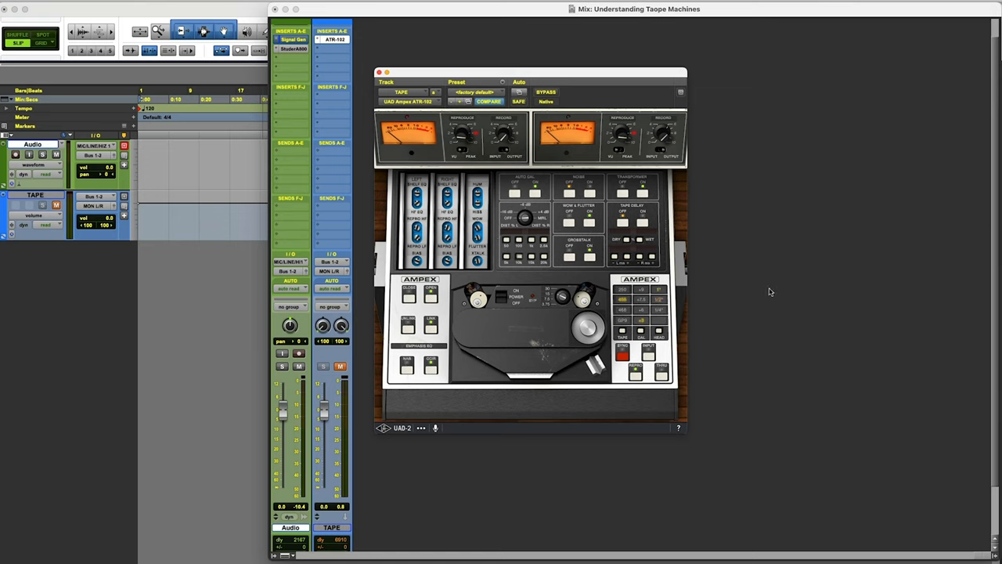
pyautogui.moveTo(679, 285)
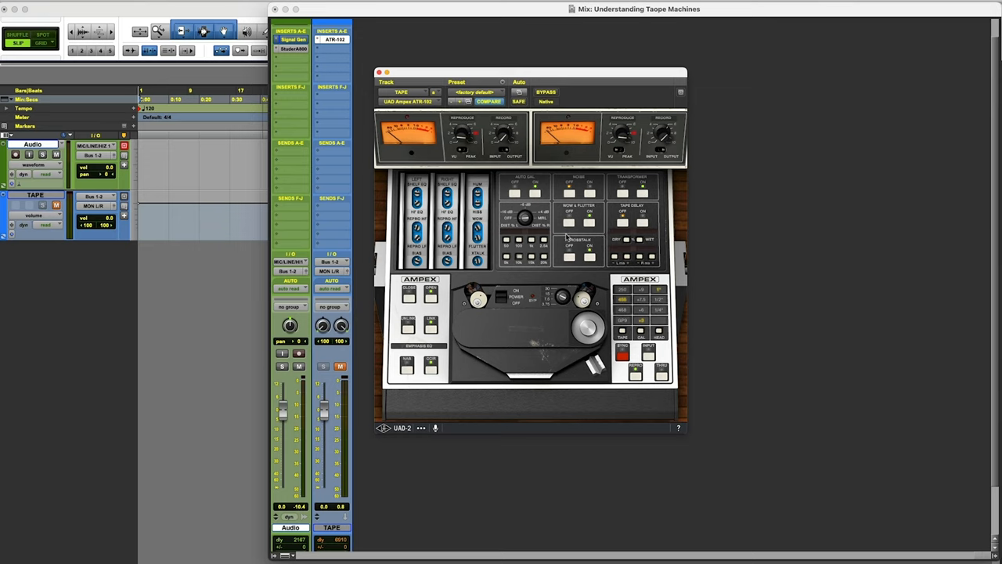
pyautogui.moveTo(636, 354)
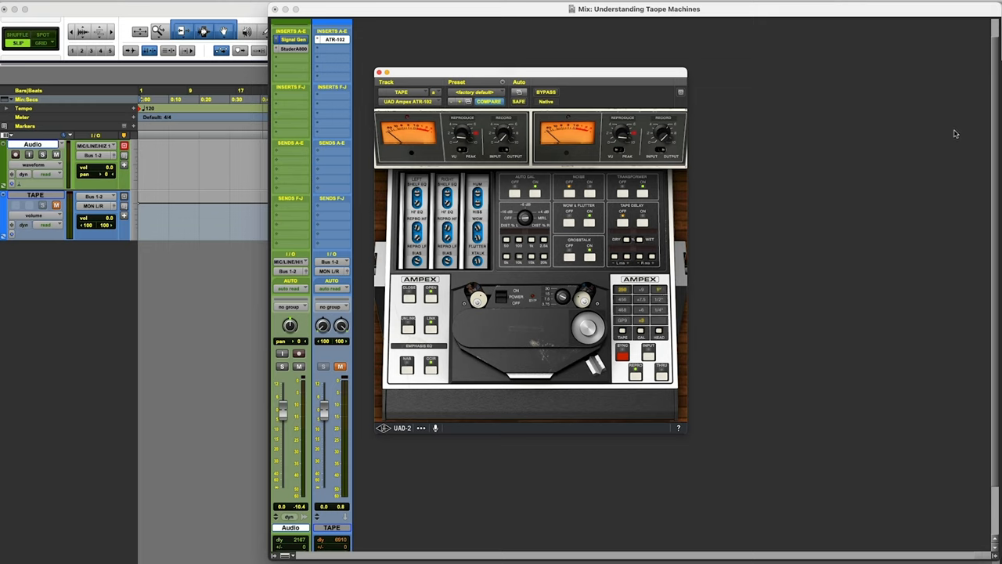
pyautogui.moveTo(351, 70)
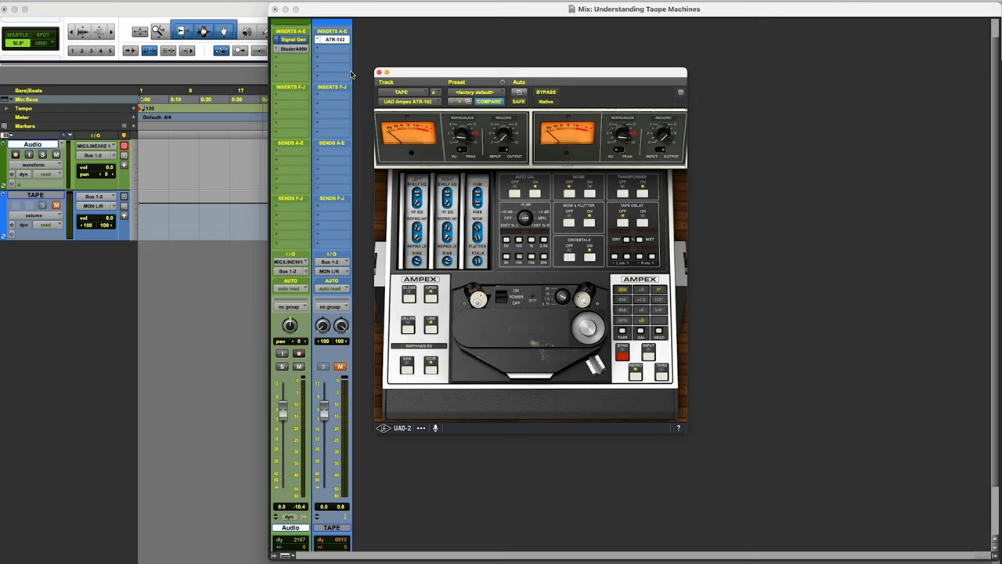
pyautogui.moveTo(331, 305)
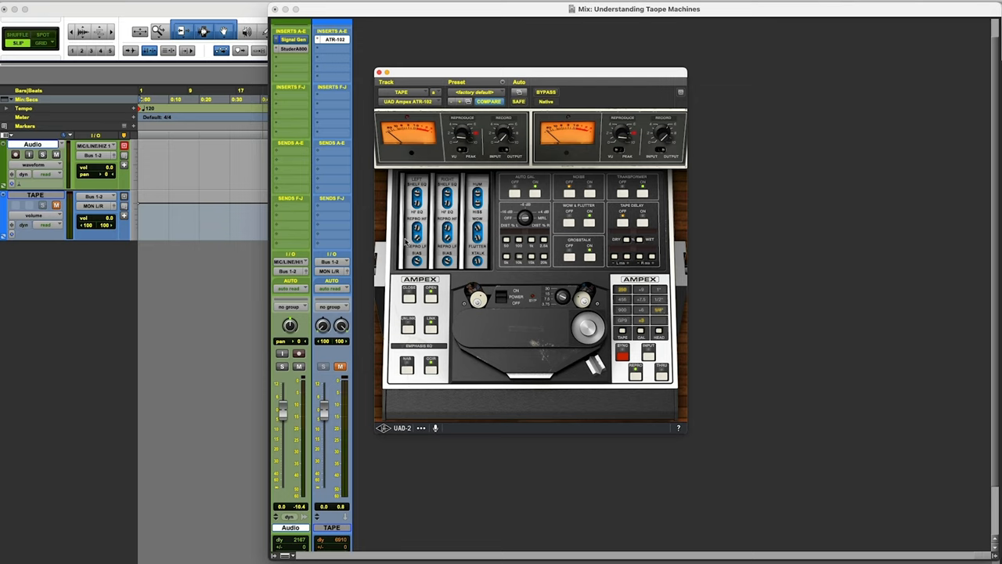
pyautogui.moveTo(532, 319)
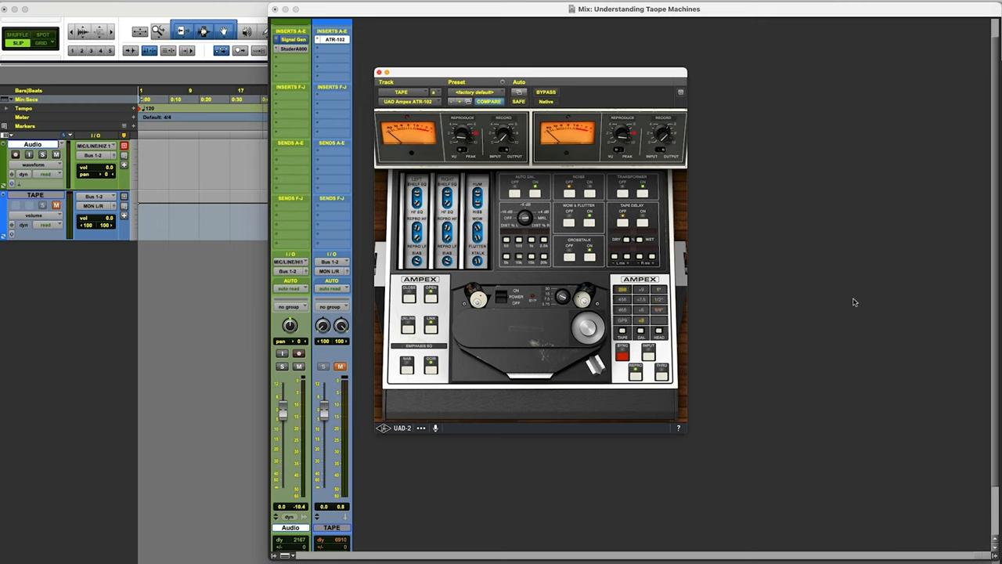
pyautogui.moveTo(745, 337)
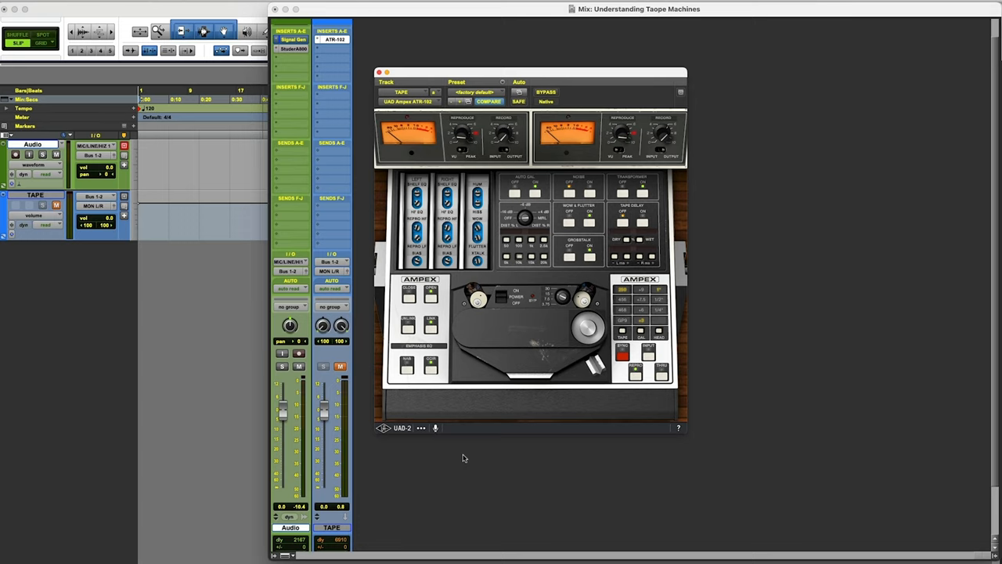
pyautogui.moveTo(648, 154)
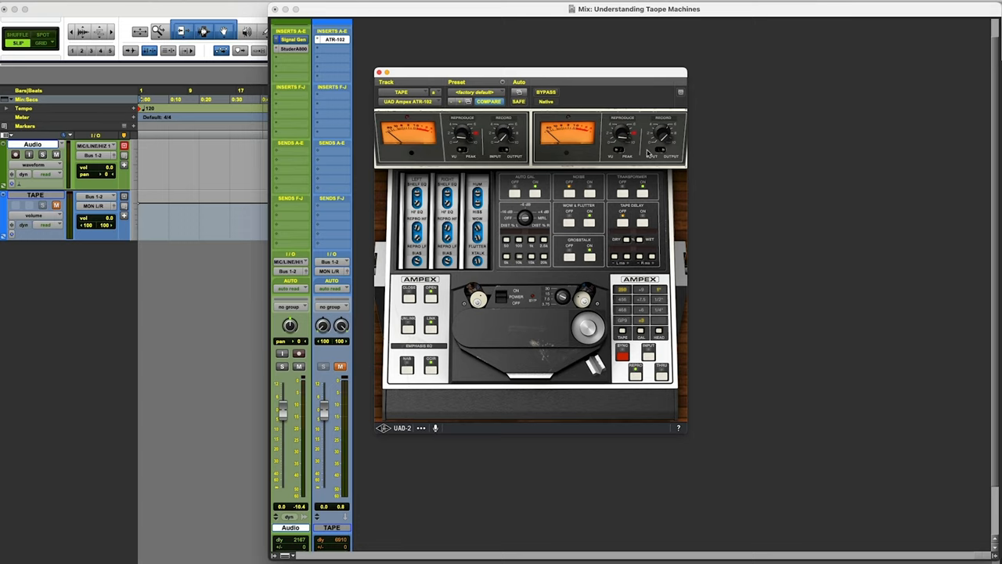
pyautogui.moveTo(520, 332)
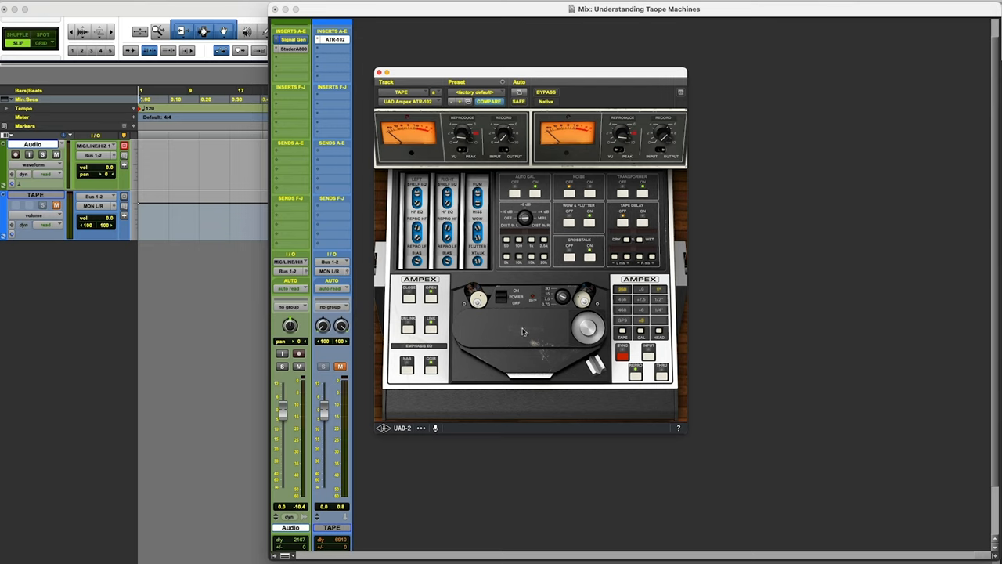
pyautogui.moveTo(705, 331)
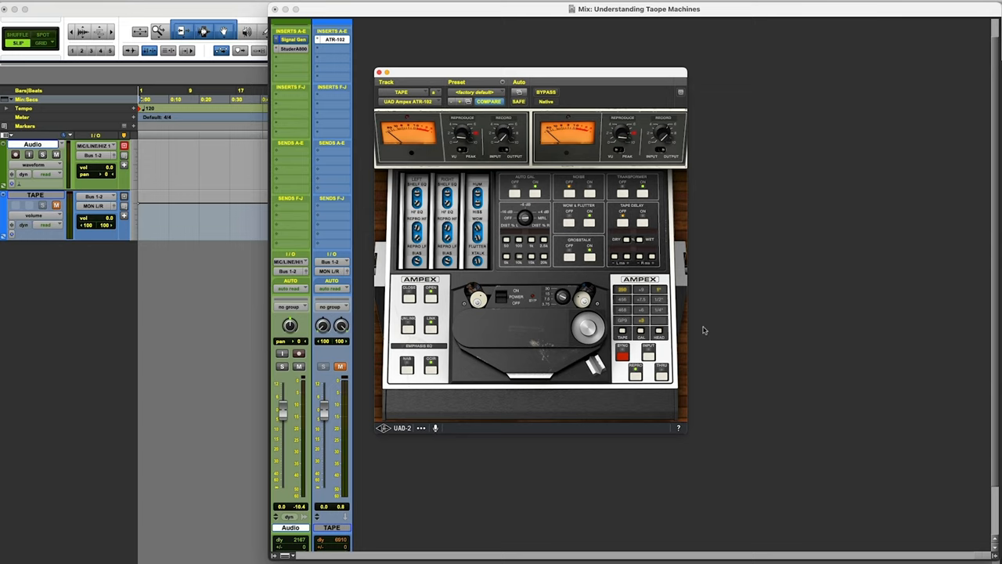
pyautogui.moveTo(682, 510)
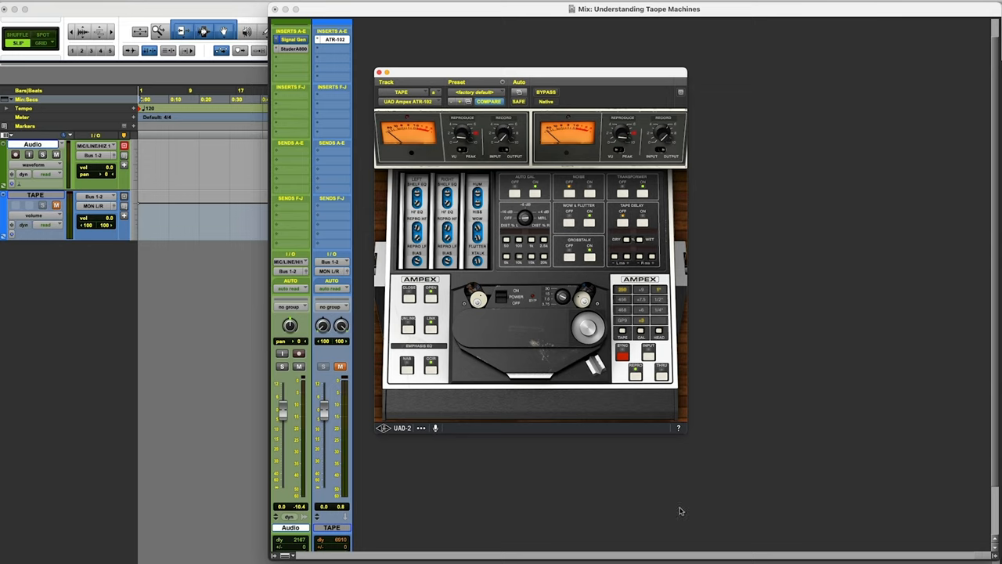
pyautogui.moveTo(623, 500)
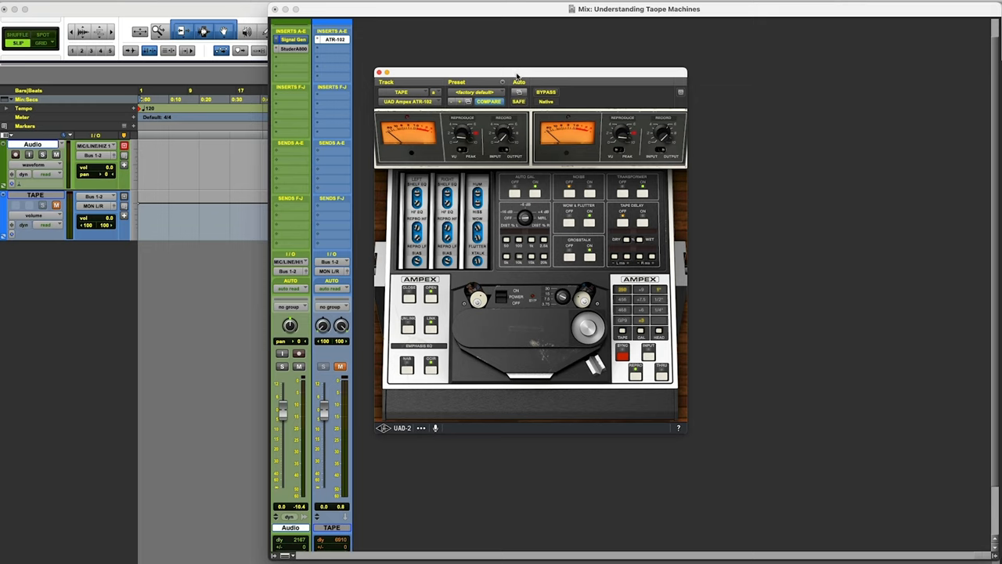
pyautogui.moveTo(392, 180)
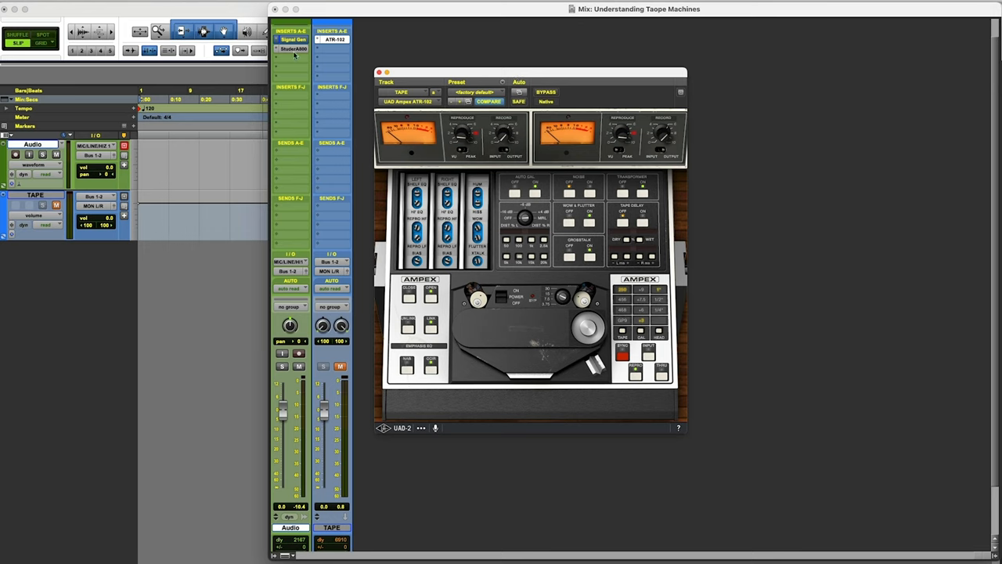
# Step: Bring up the Signal Generator and Studer A800 plugin windows beside the Ampex ATR-102
pyautogui.click(298, 48)
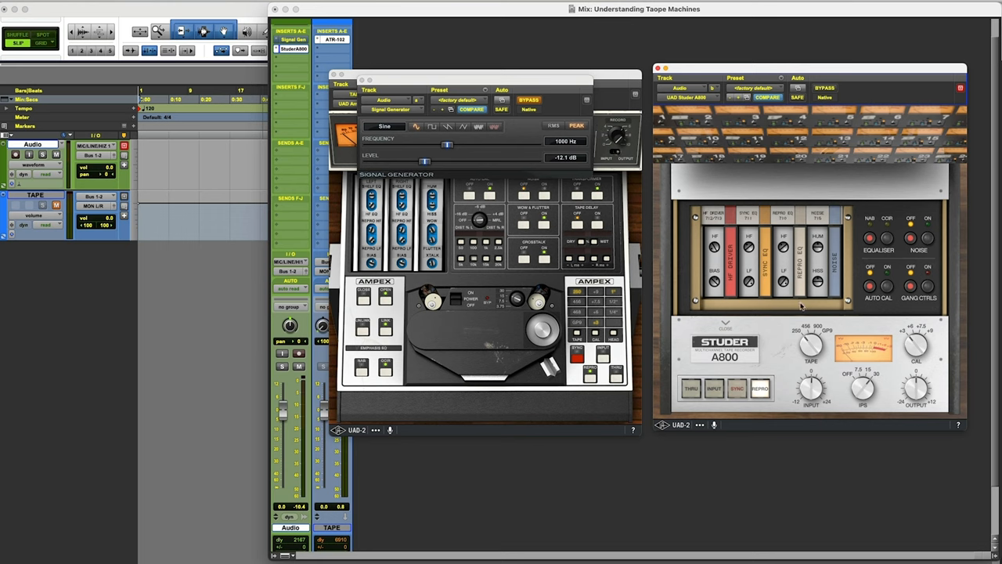
pyautogui.moveTo(808, 302)
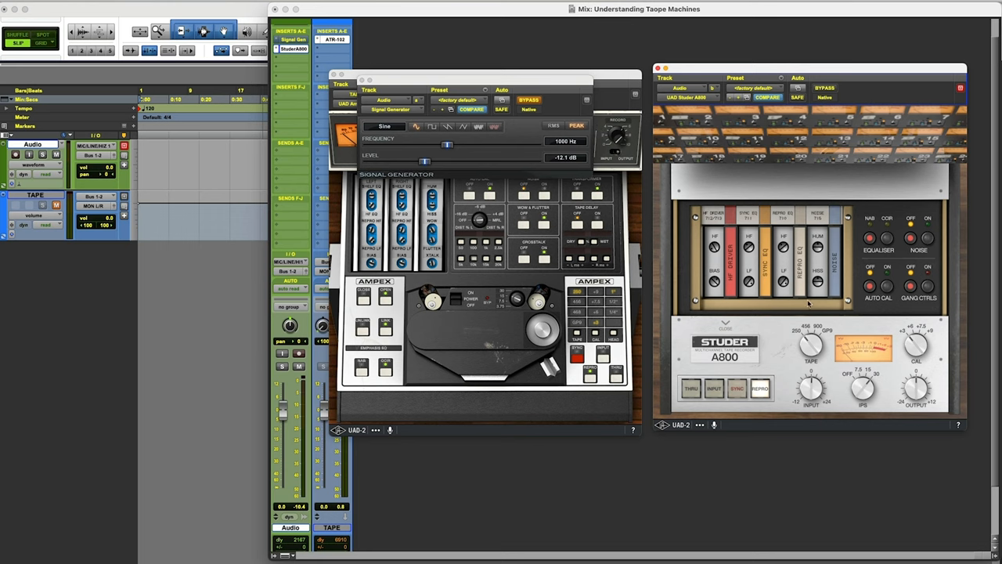
pyautogui.moveTo(761, 320)
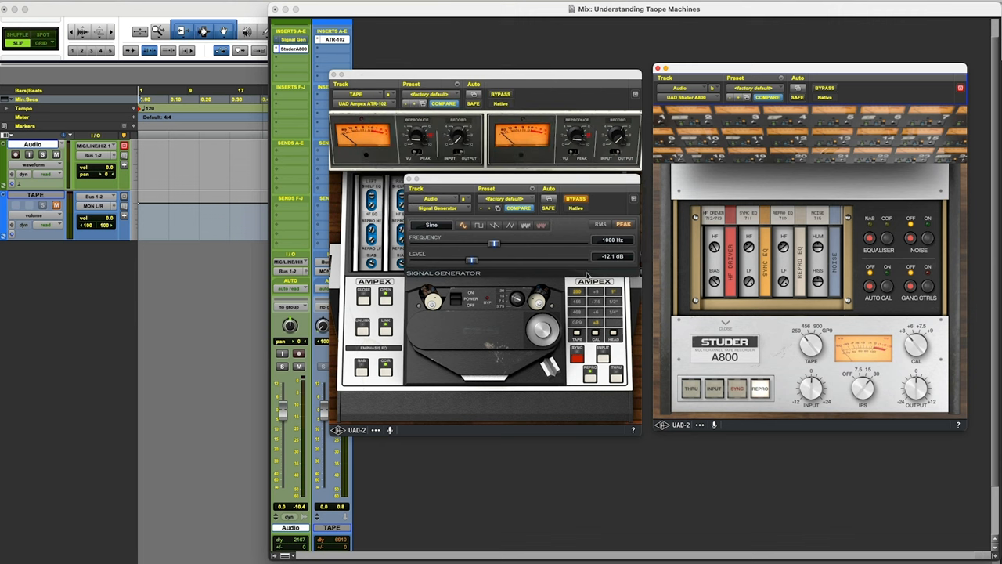
pyautogui.moveTo(610, 264)
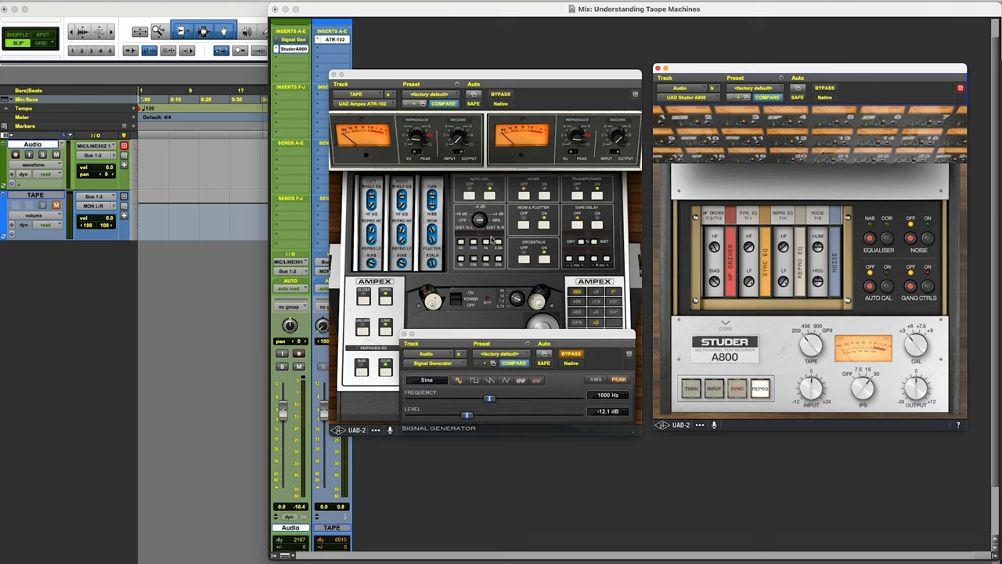
pyautogui.moveTo(520, 335)
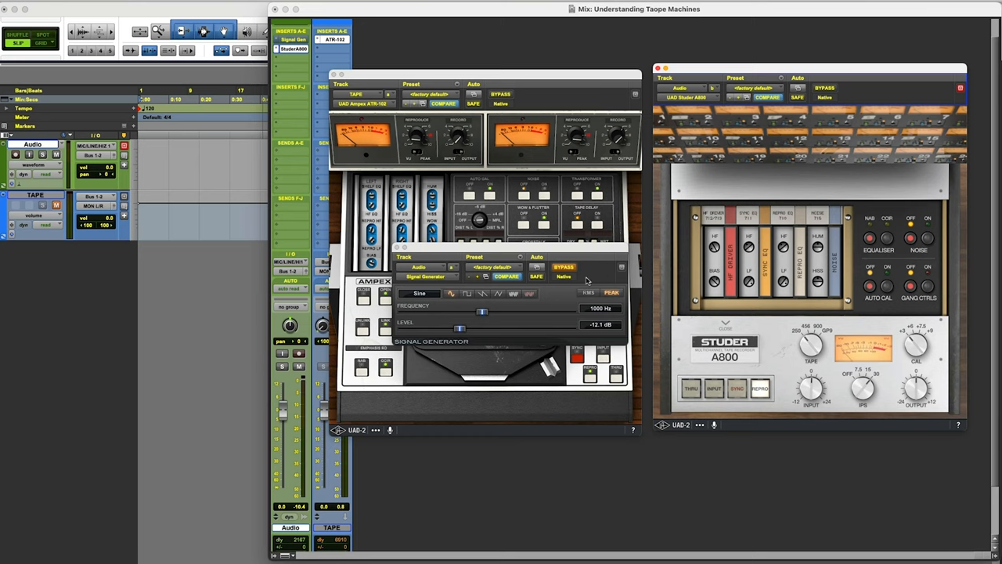
pyautogui.moveTo(596, 313)
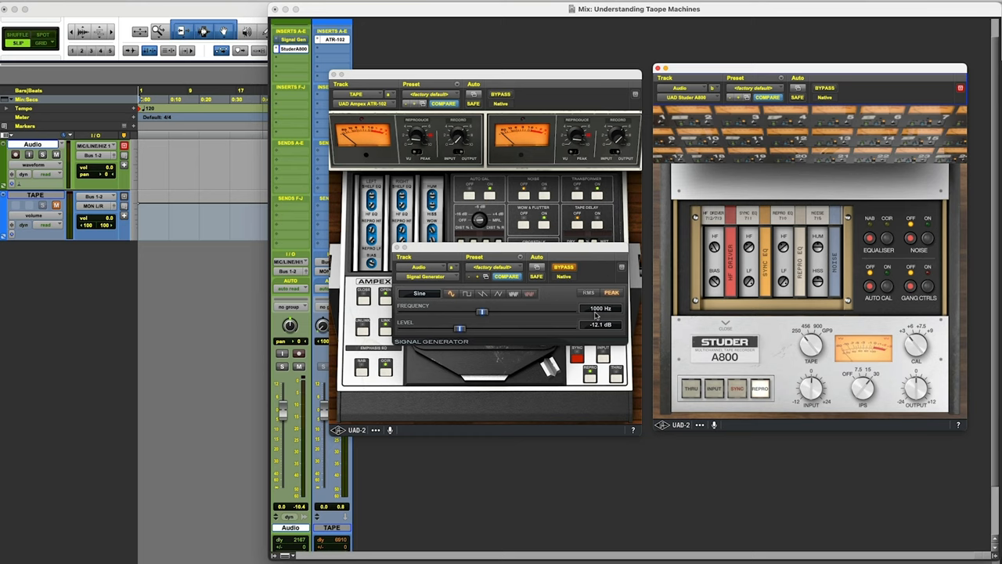
pyautogui.moveTo(585, 257)
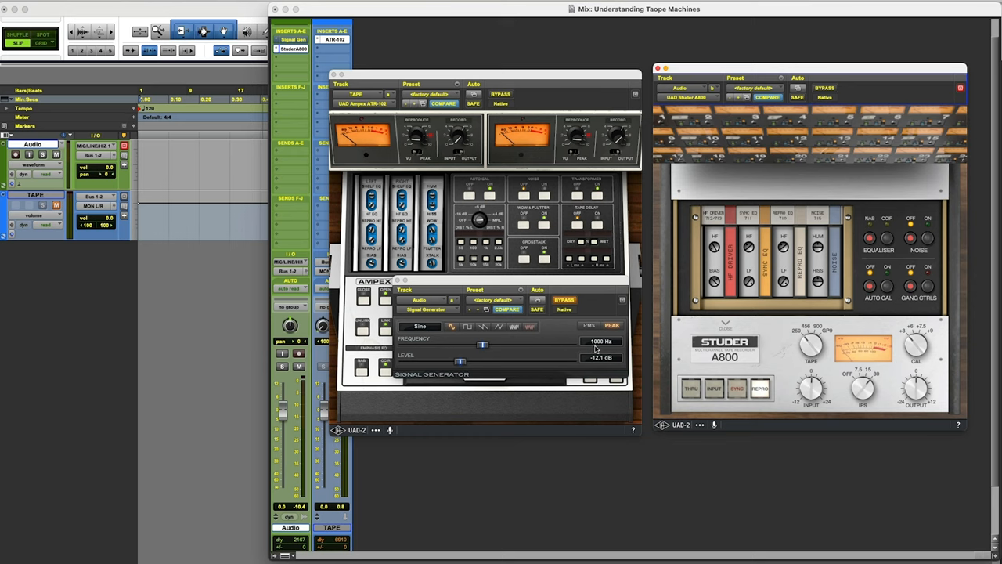
pyautogui.moveTo(775, 362)
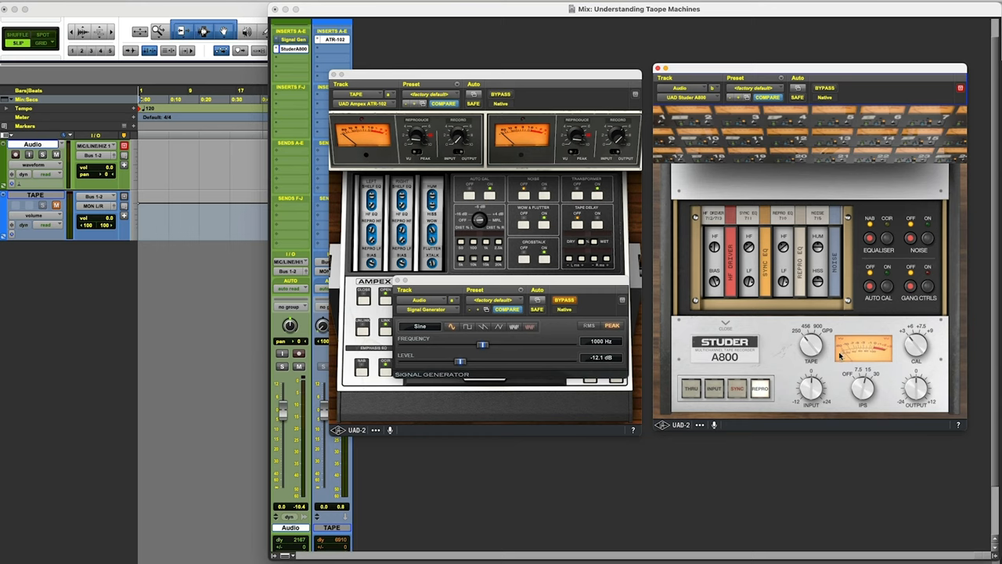
pyautogui.moveTo(604, 238)
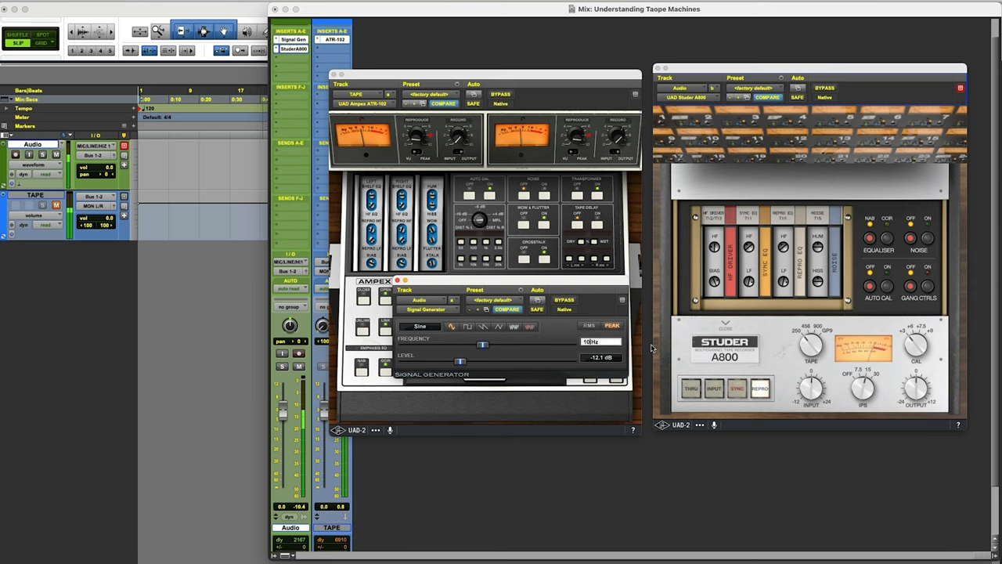
# Step: Sweep the sine generator frequency up to 10 kHz so the ATR-102 and A800 meters respond
pyautogui.moveTo(482, 345); pyautogui.dragTo(541, 345)
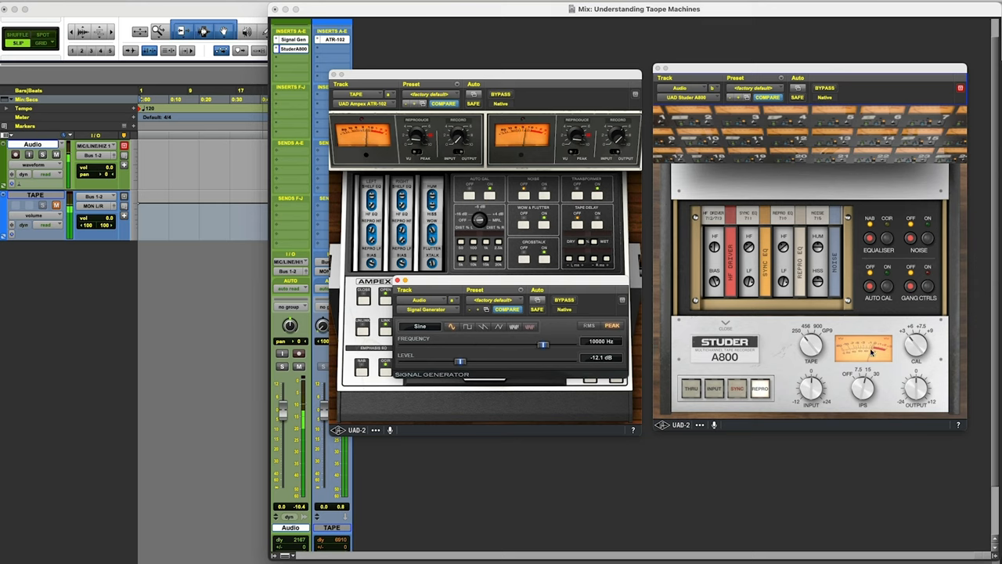
pyautogui.moveTo(785, 324)
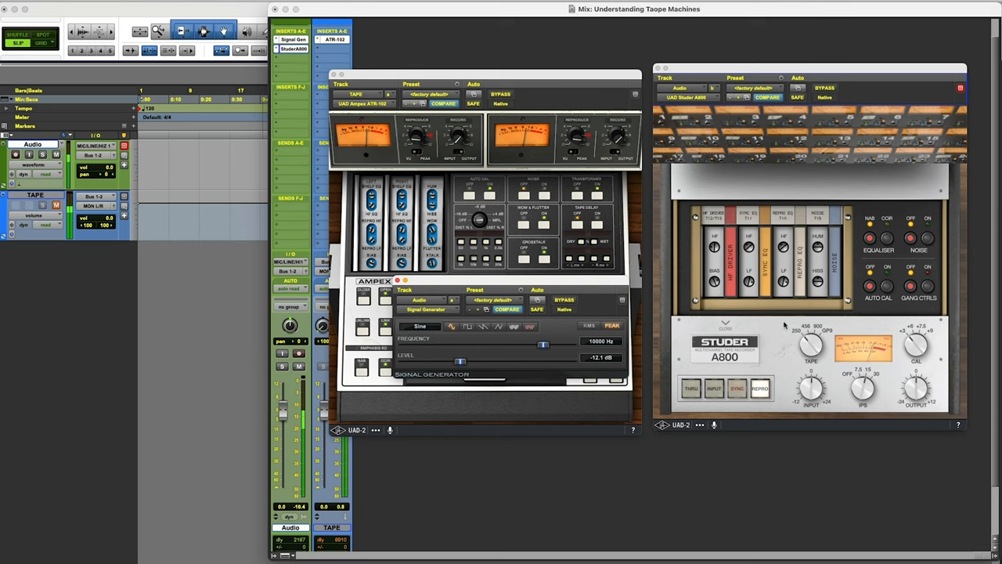
pyautogui.moveTo(772, 213)
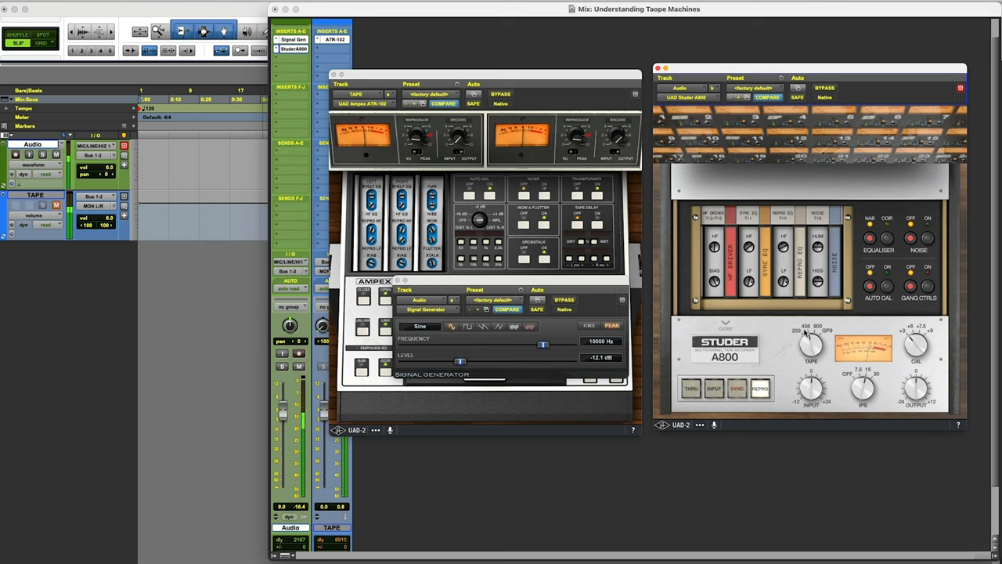
pyautogui.moveTo(811, 351)
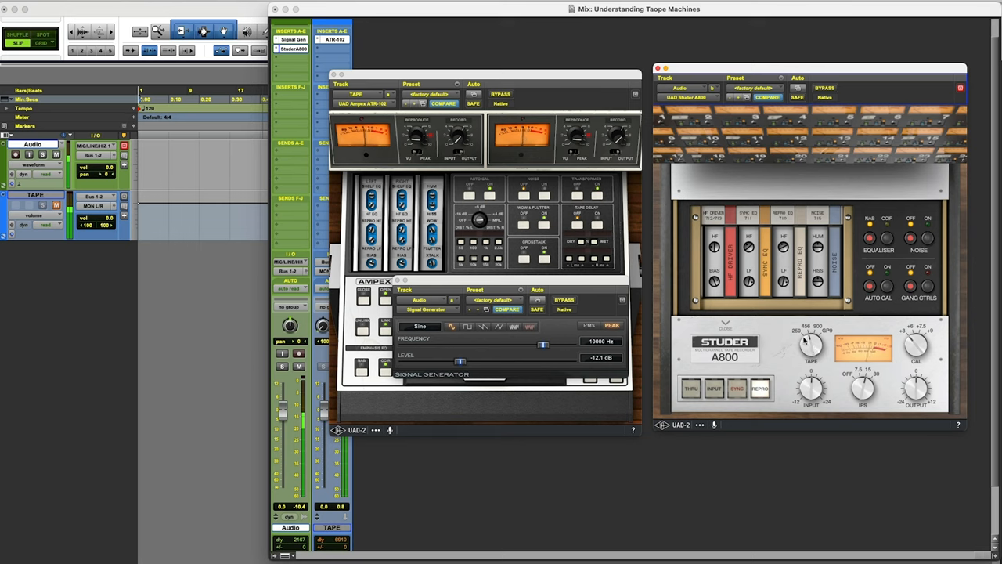
pyautogui.moveTo(845, 347)
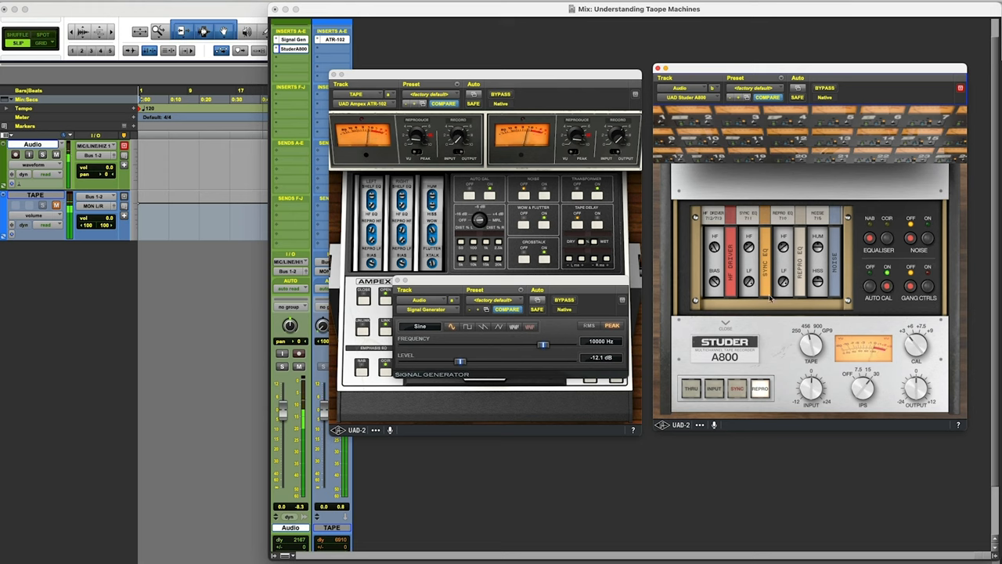
pyautogui.moveTo(871, 354)
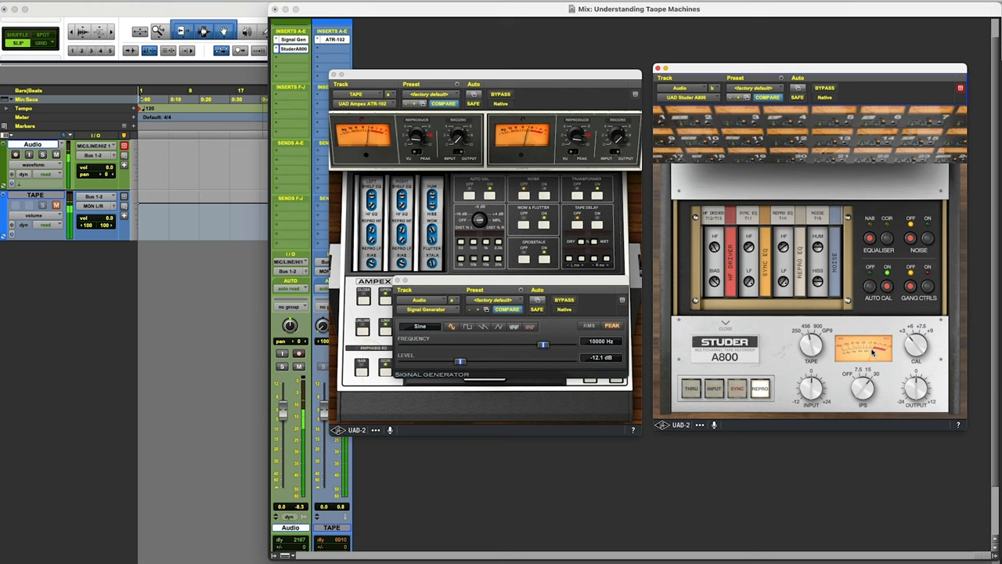
pyautogui.moveTo(789, 338)
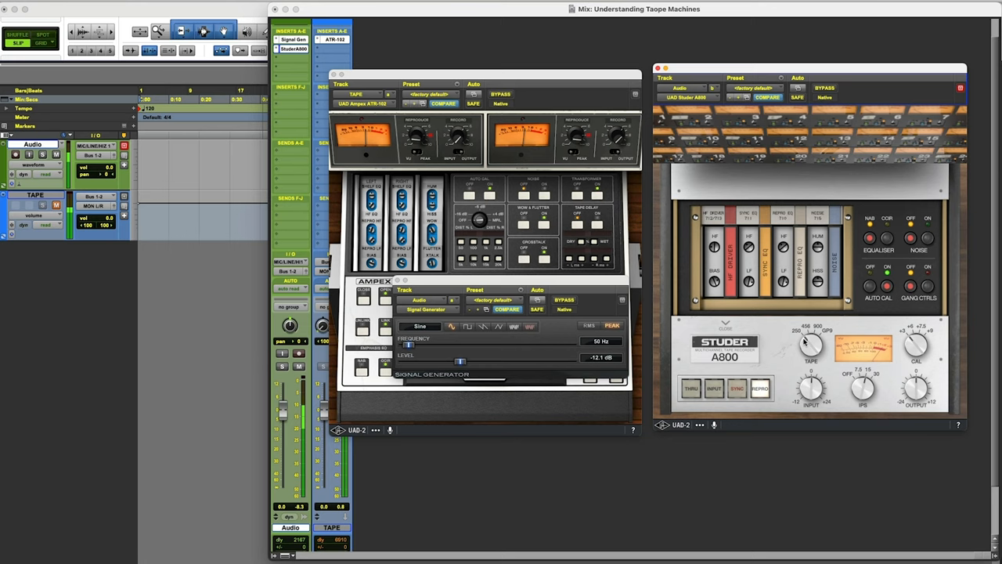
pyautogui.moveTo(595, 346)
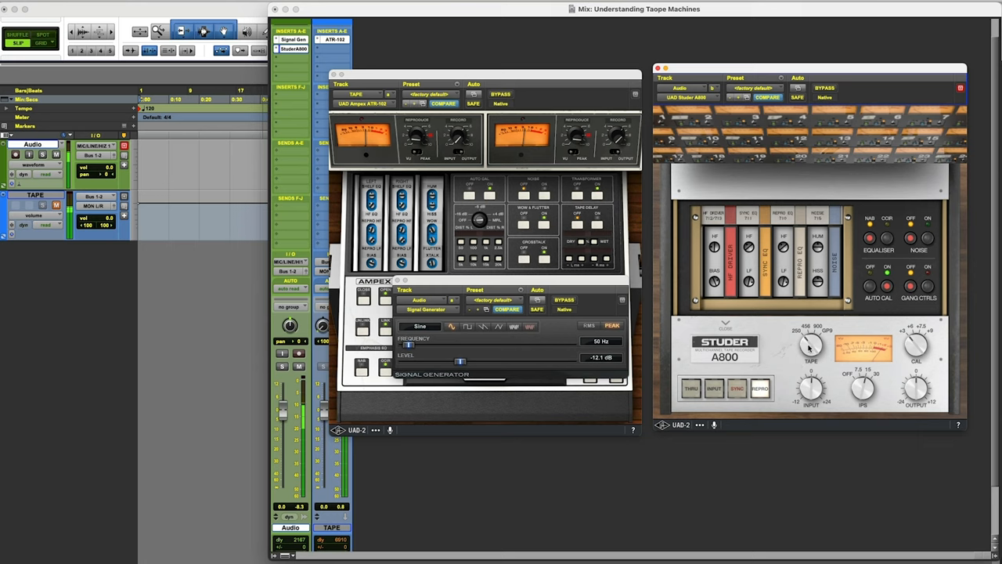
pyautogui.moveTo(808, 348)
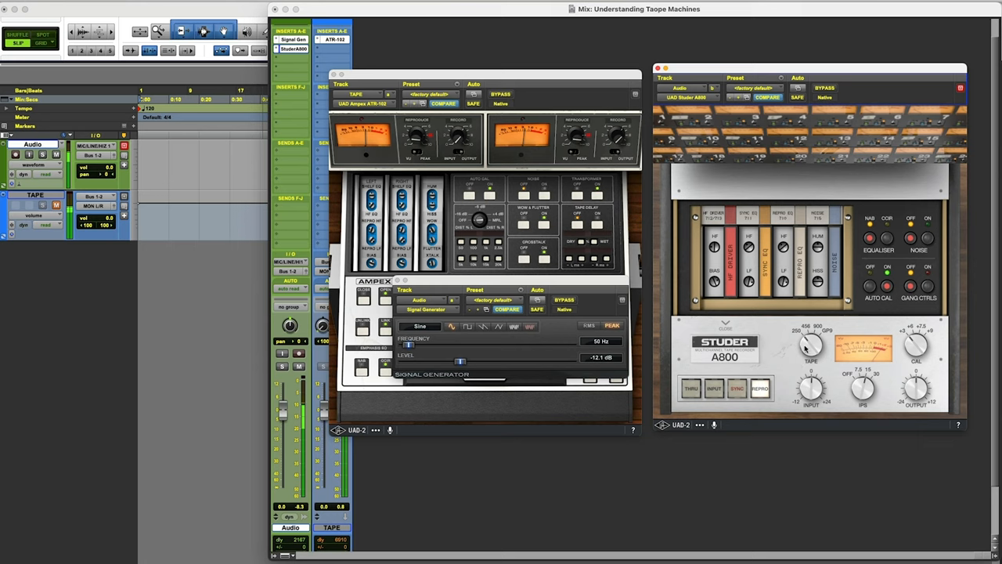
pyautogui.moveTo(814, 297)
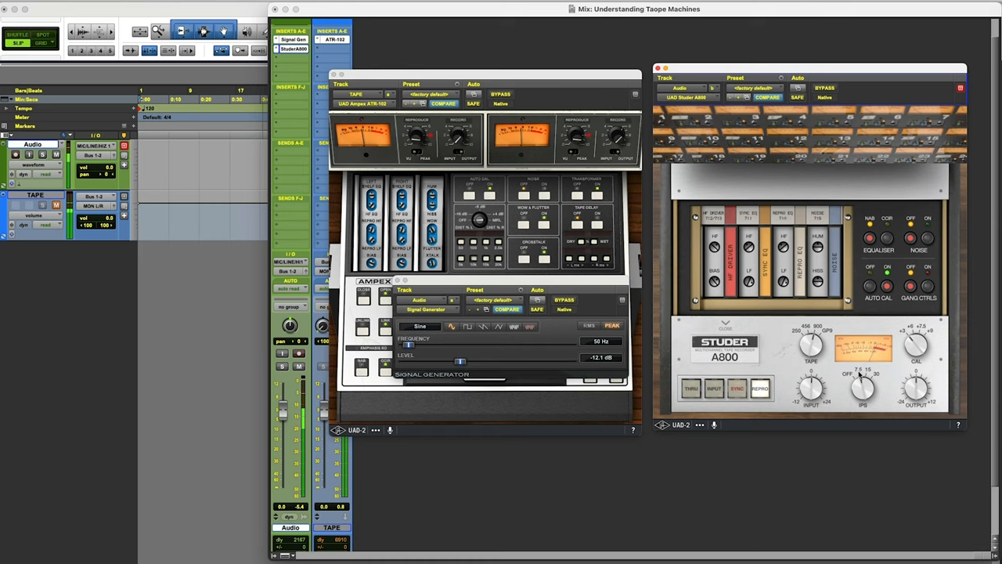
pyautogui.moveTo(851, 367)
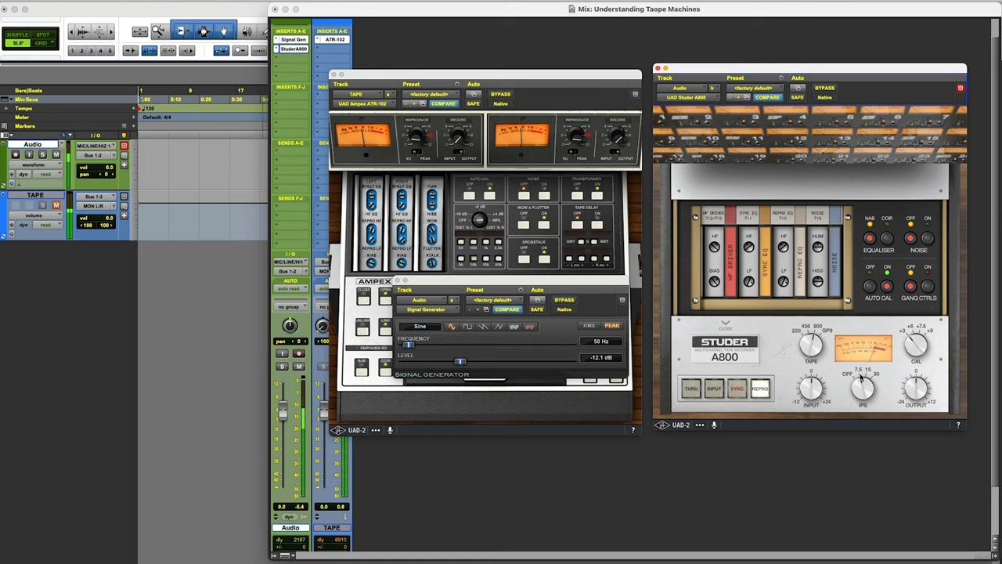
pyautogui.moveTo(874, 354)
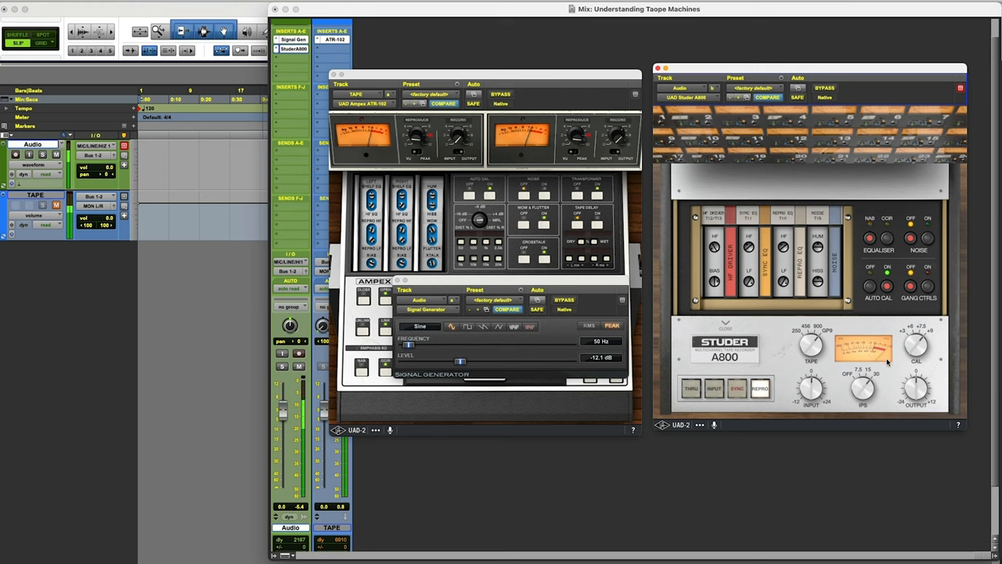
pyautogui.moveTo(894, 360)
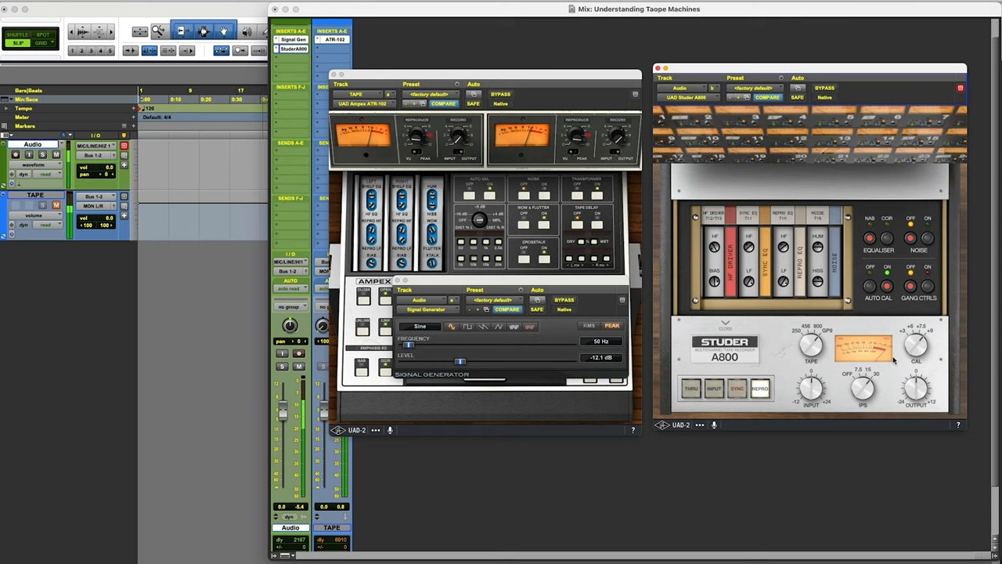
pyautogui.moveTo(781, 357)
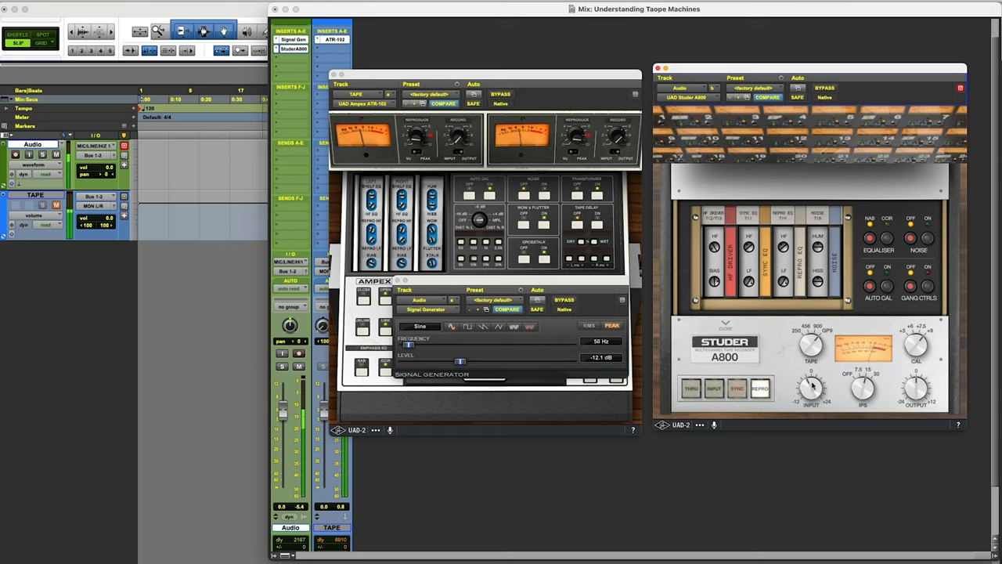
pyautogui.moveTo(873, 348)
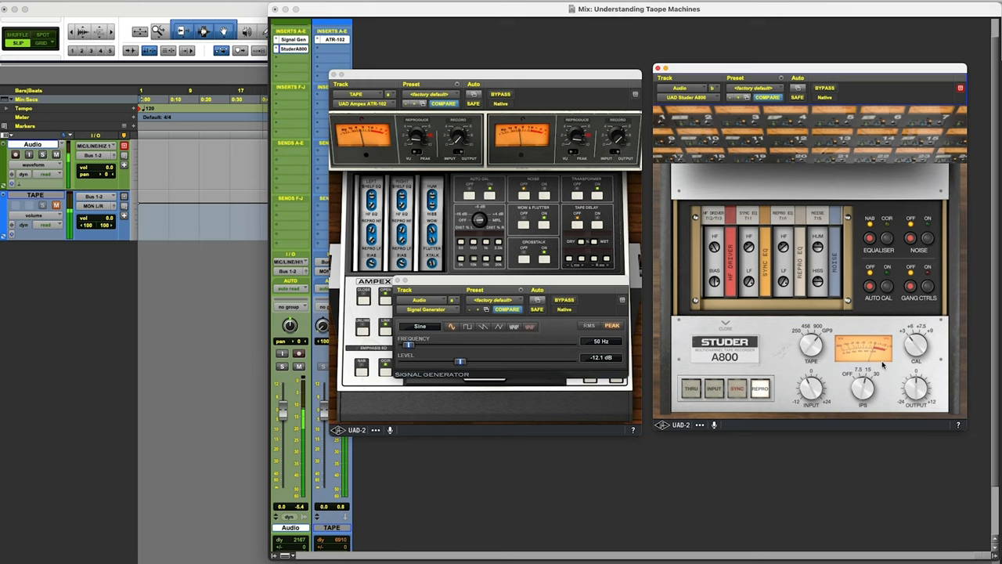
pyautogui.moveTo(811, 460)
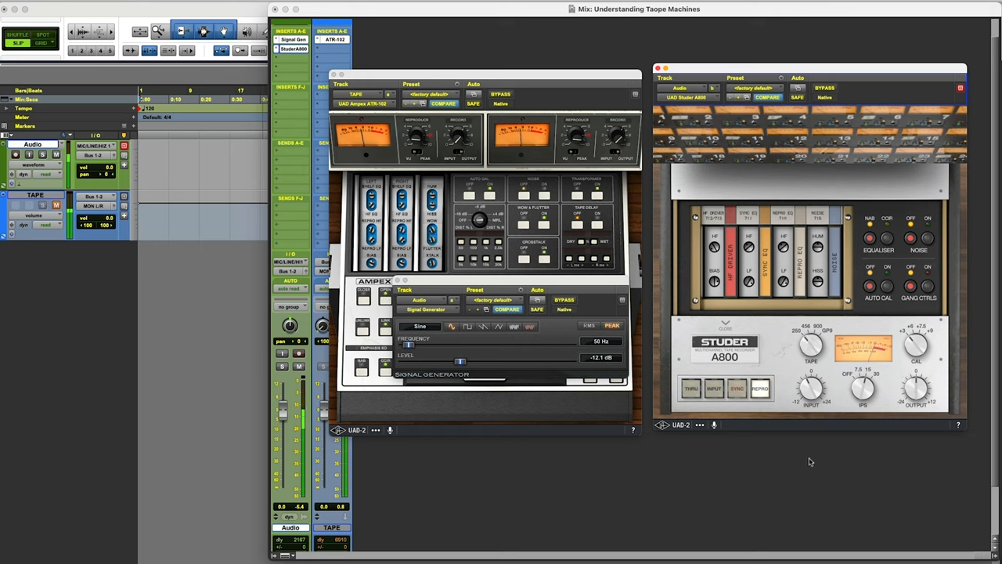
pyautogui.moveTo(772, 359)
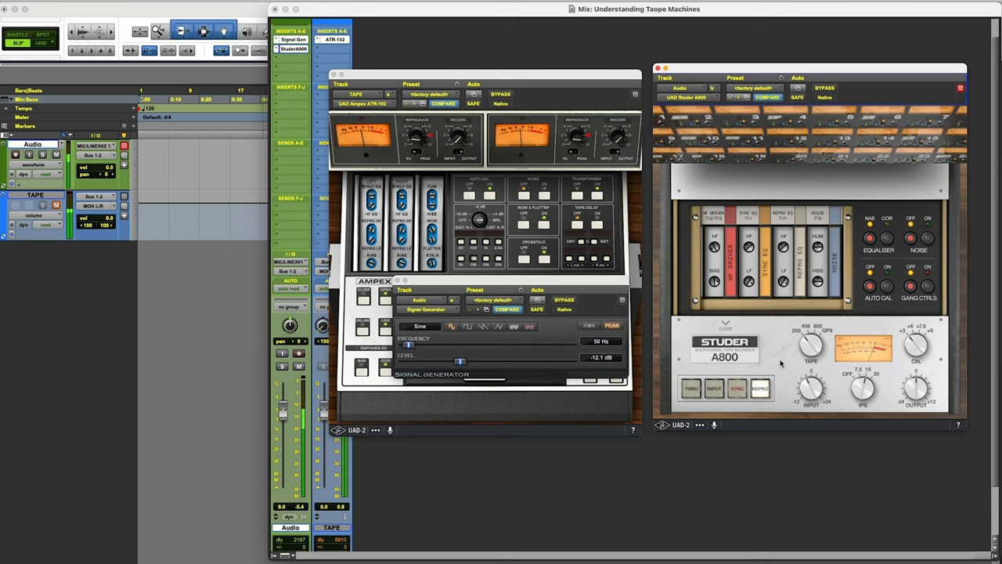
pyautogui.moveTo(791, 395)
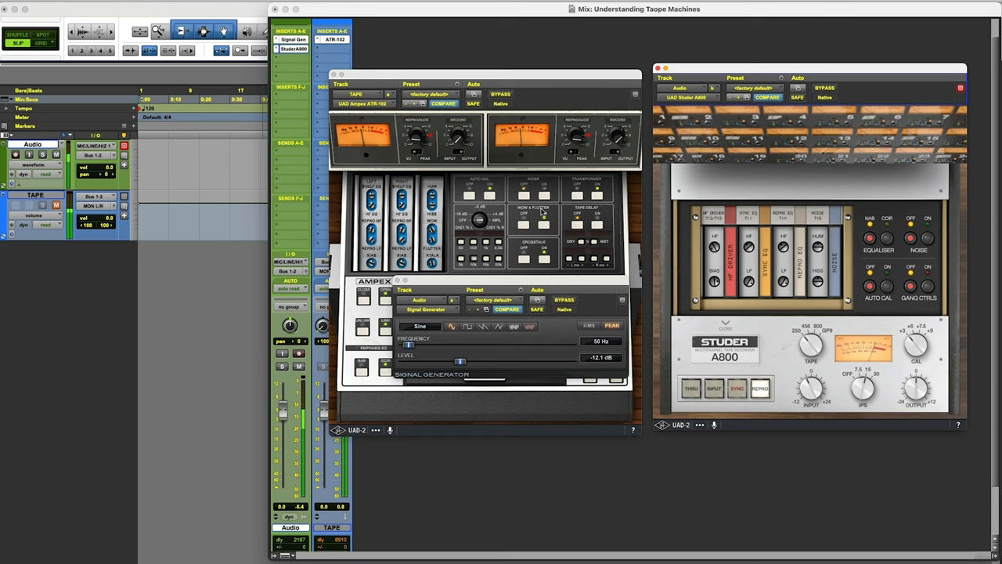
pyautogui.moveTo(598, 266)
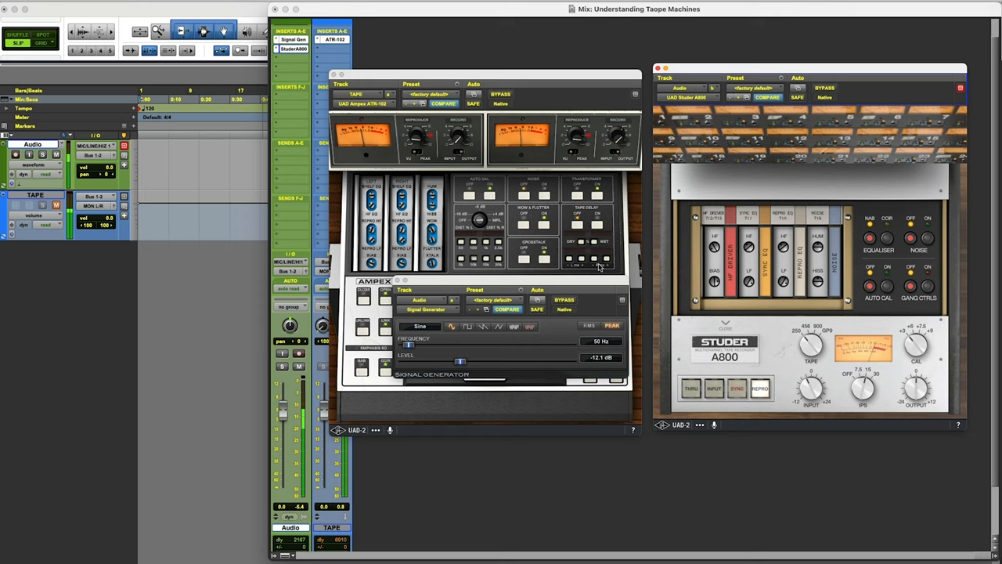
pyautogui.moveTo(677, 166)
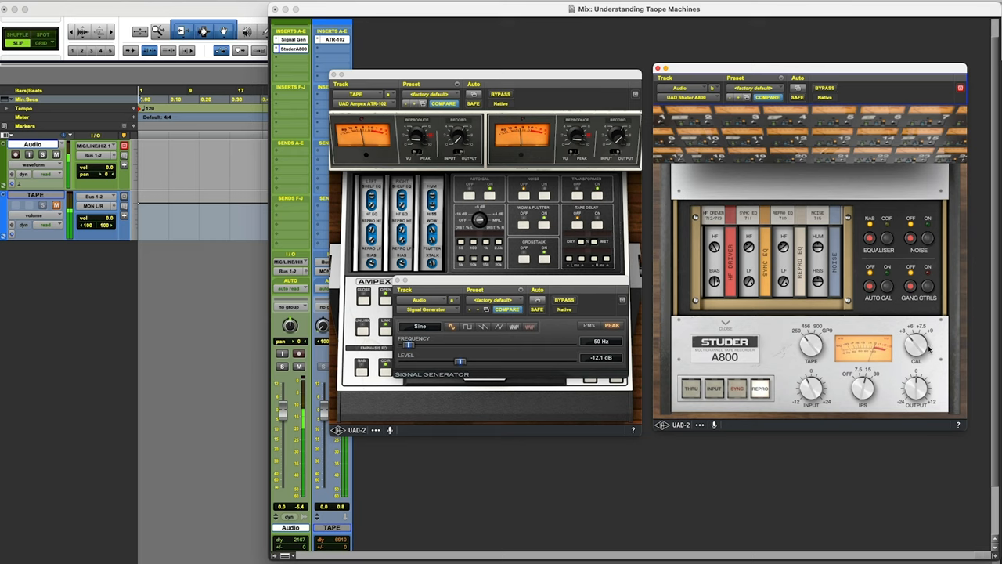
pyautogui.moveTo(751, 423)
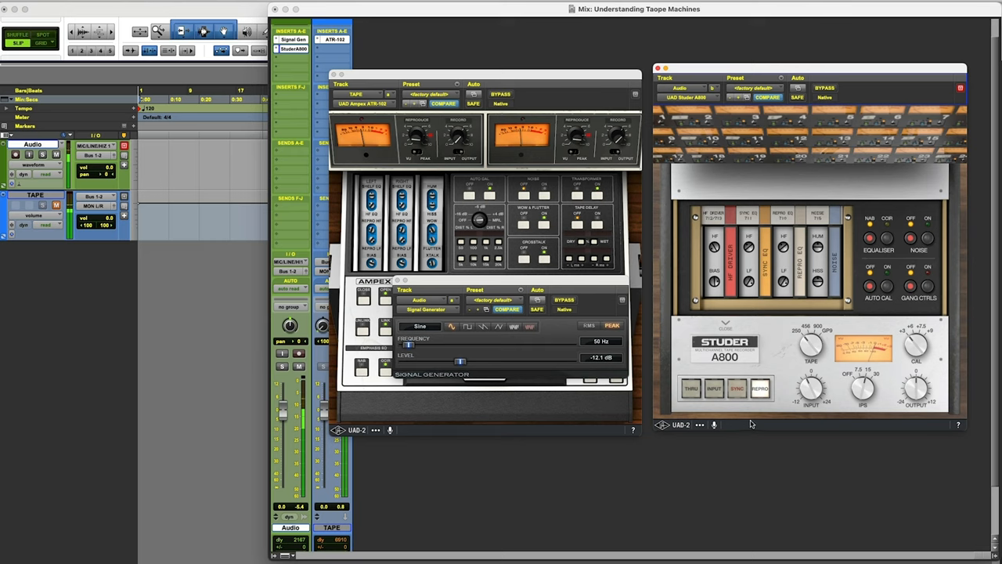
pyautogui.moveTo(800, 382)
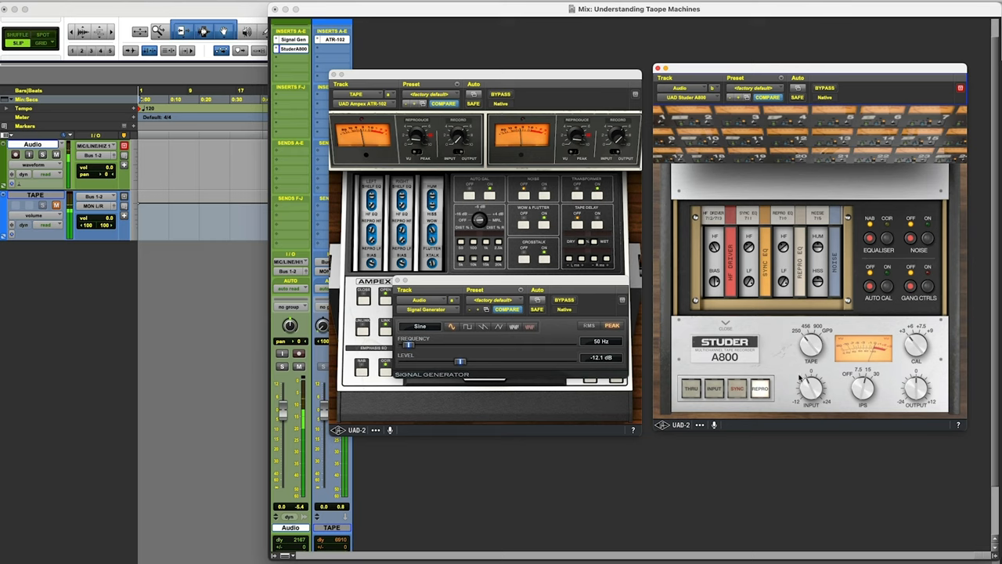
pyautogui.moveTo(499, 287)
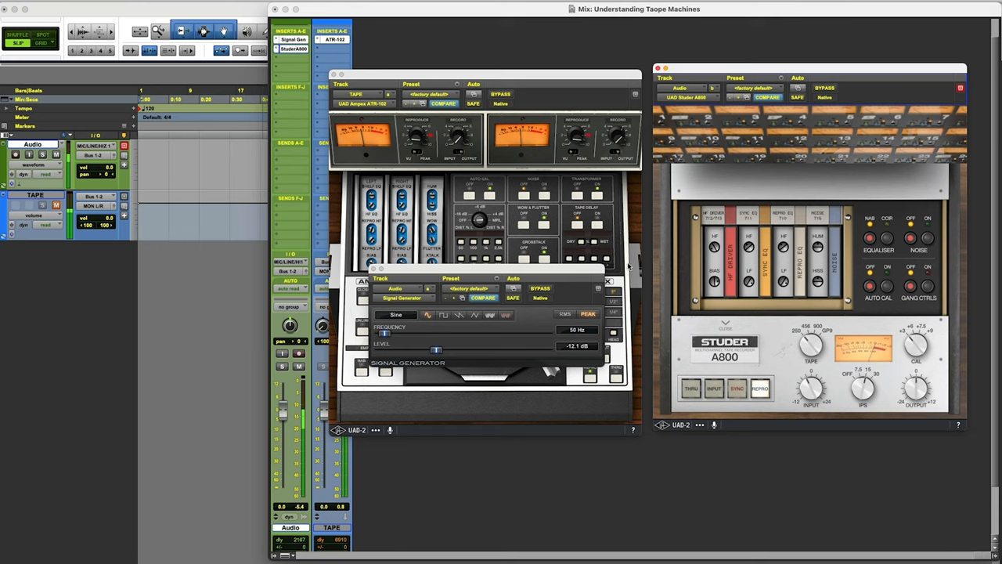
pyautogui.moveTo(650, 283)
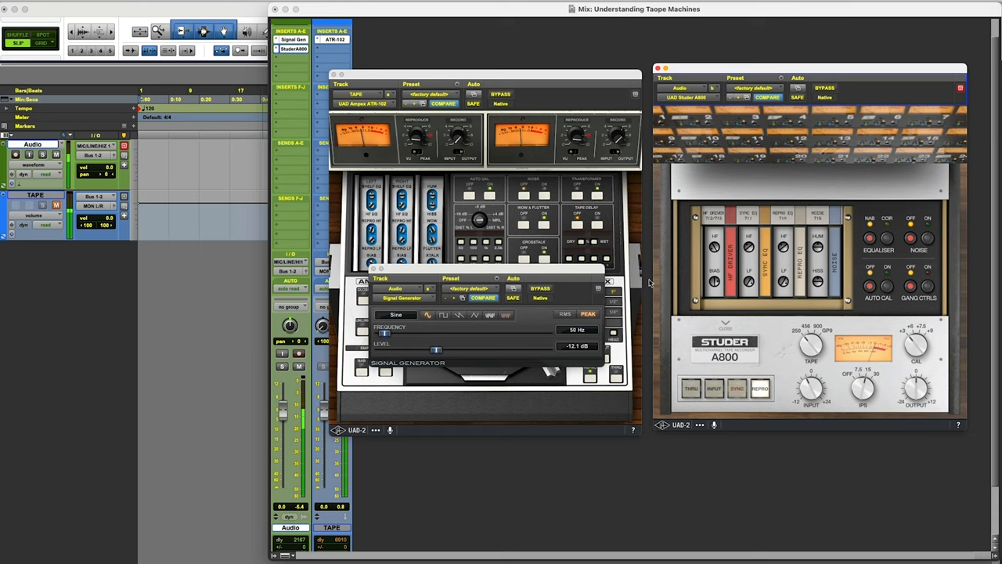
pyautogui.moveTo(616, 357)
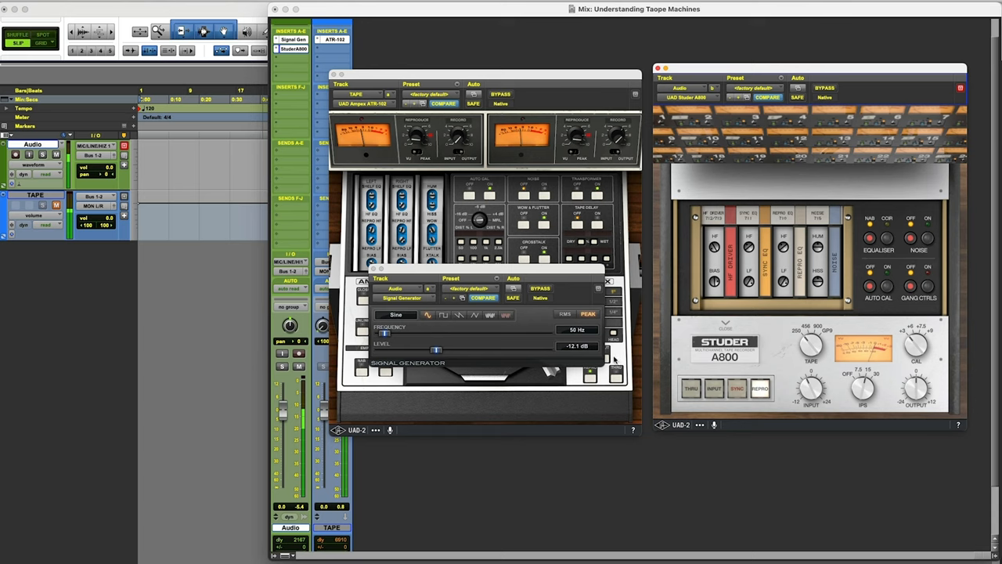
pyautogui.moveTo(153, 385)
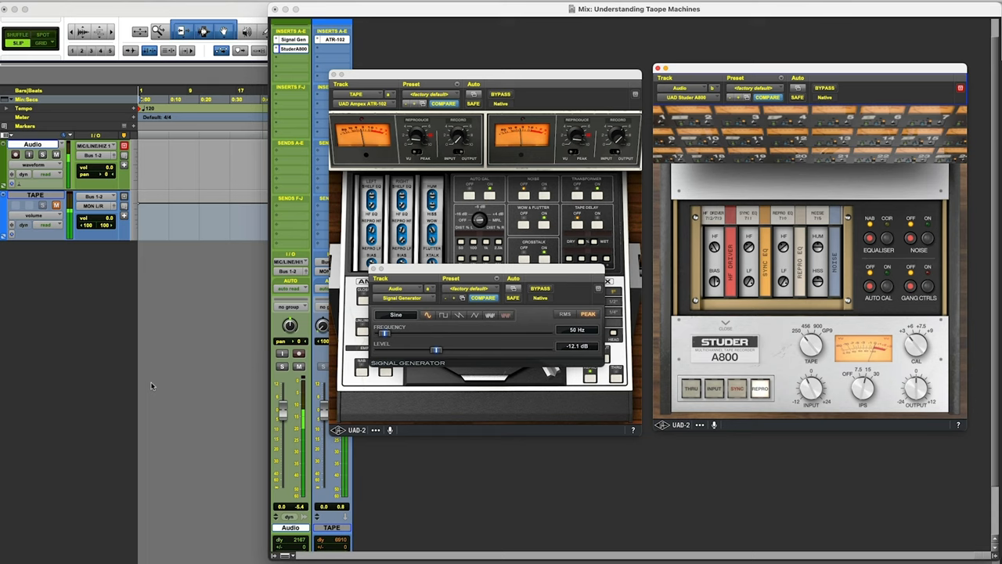
pyautogui.moveTo(153, 385)
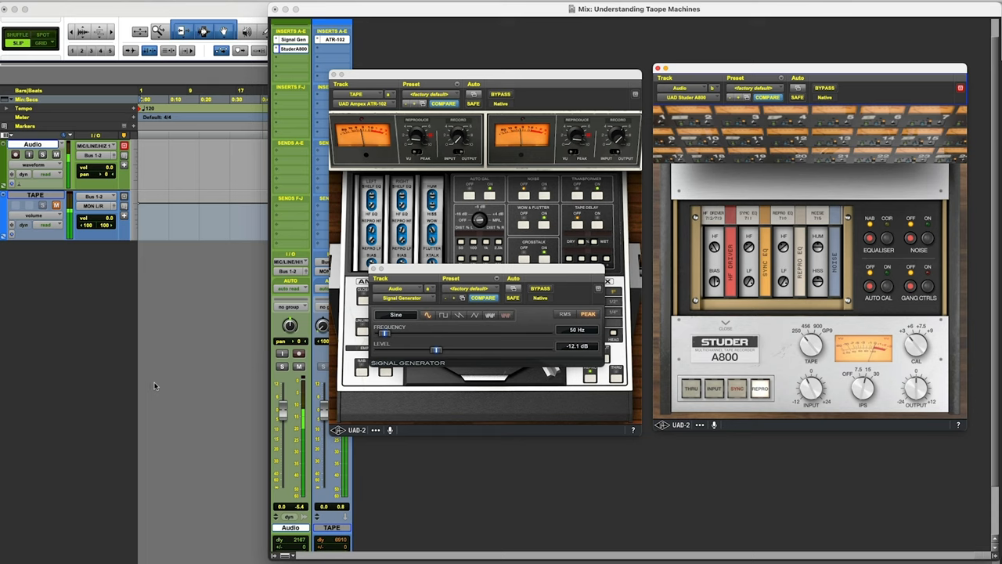